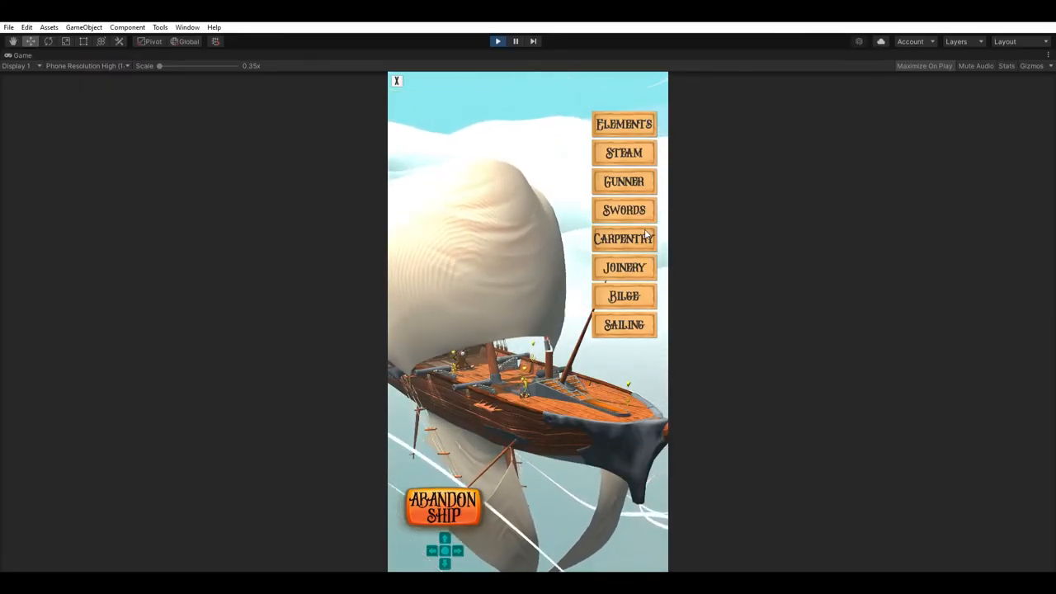
Step: Launch the Carpentry minigame from the CARPENTRY sign on the ship menu
click(624, 238)
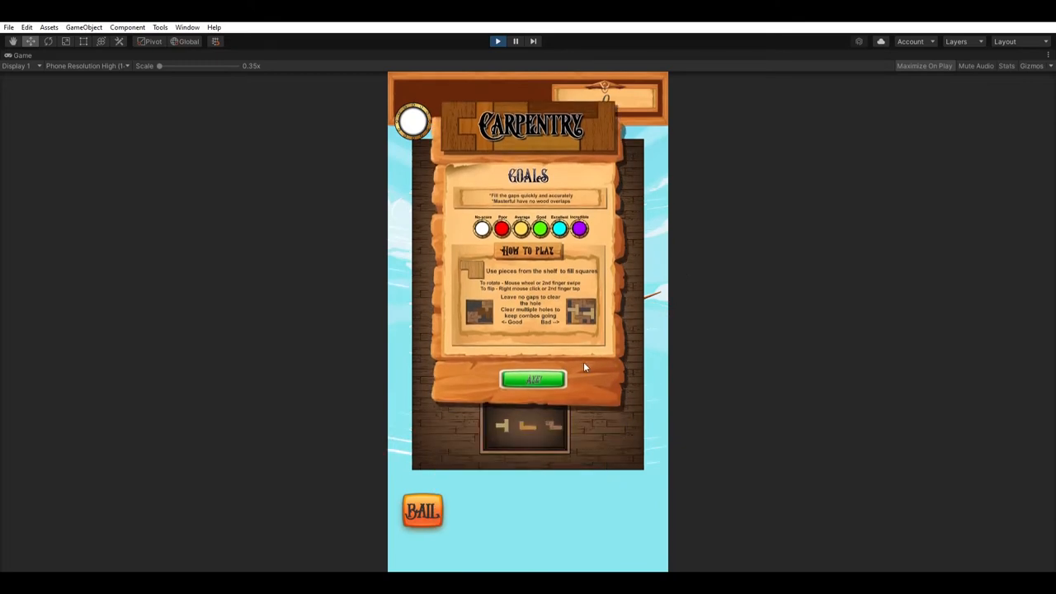
mouse_move(504, 282)
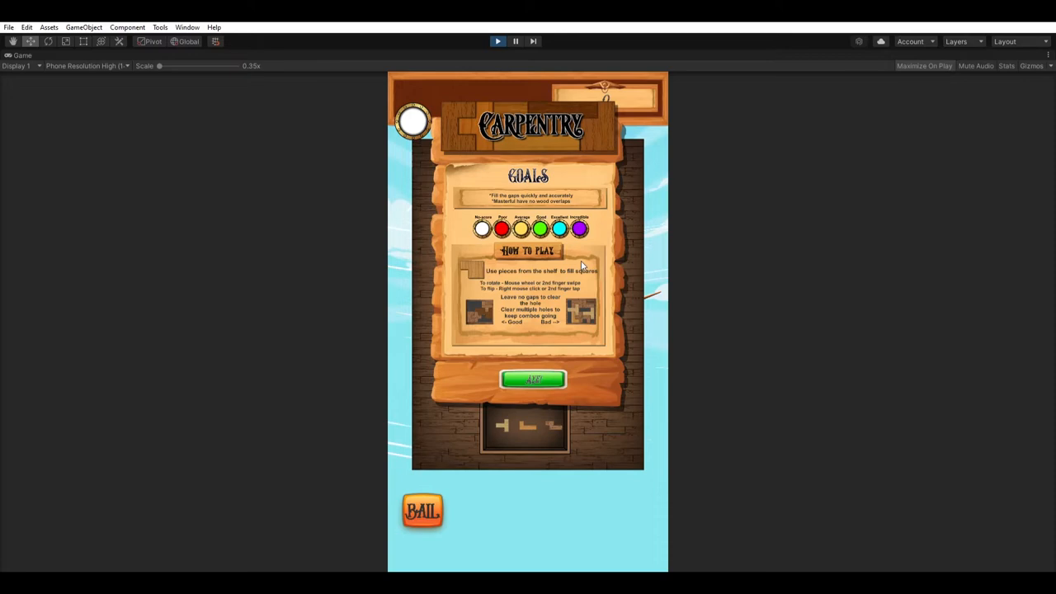
mouse_move(544, 370)
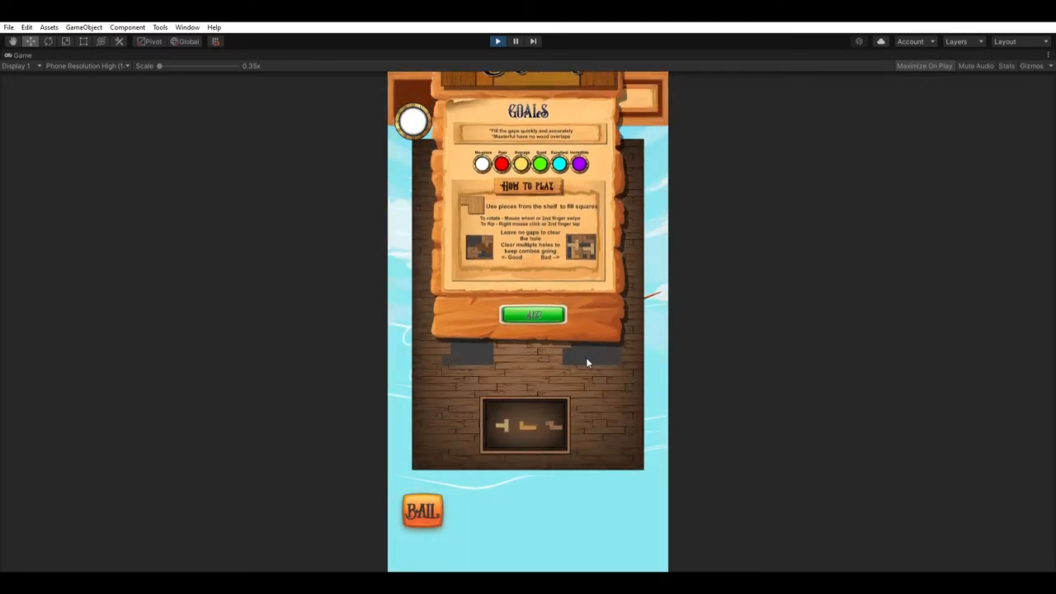
Step: Confirm the Goals panel with OK so the plank board and piece shelf become active
click(532, 316)
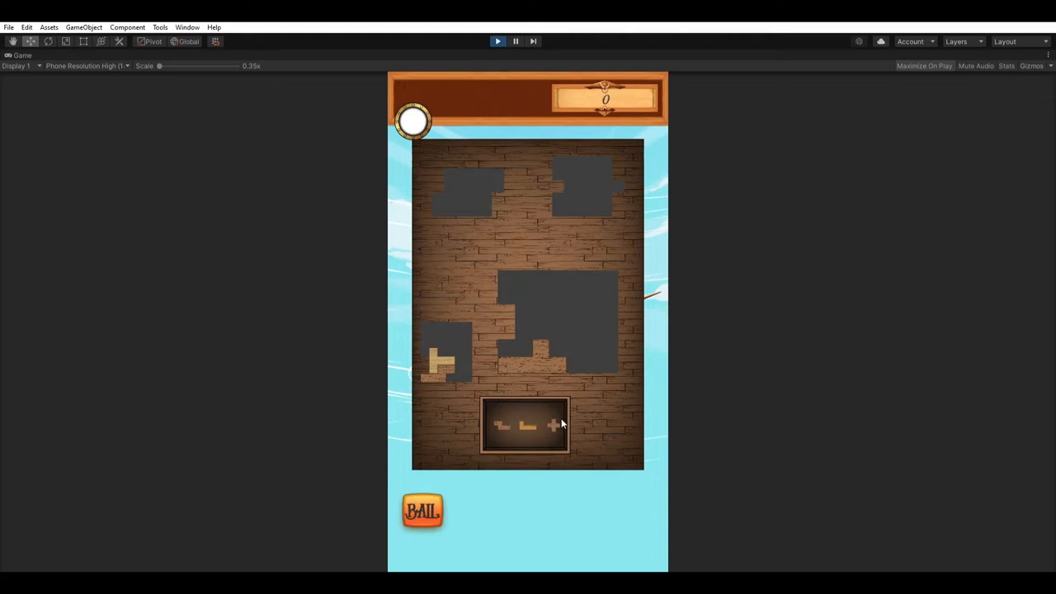
Step: Drag a pentomino piece from the shelf into the left-side gap on the board
drag(526, 426, 479, 317)
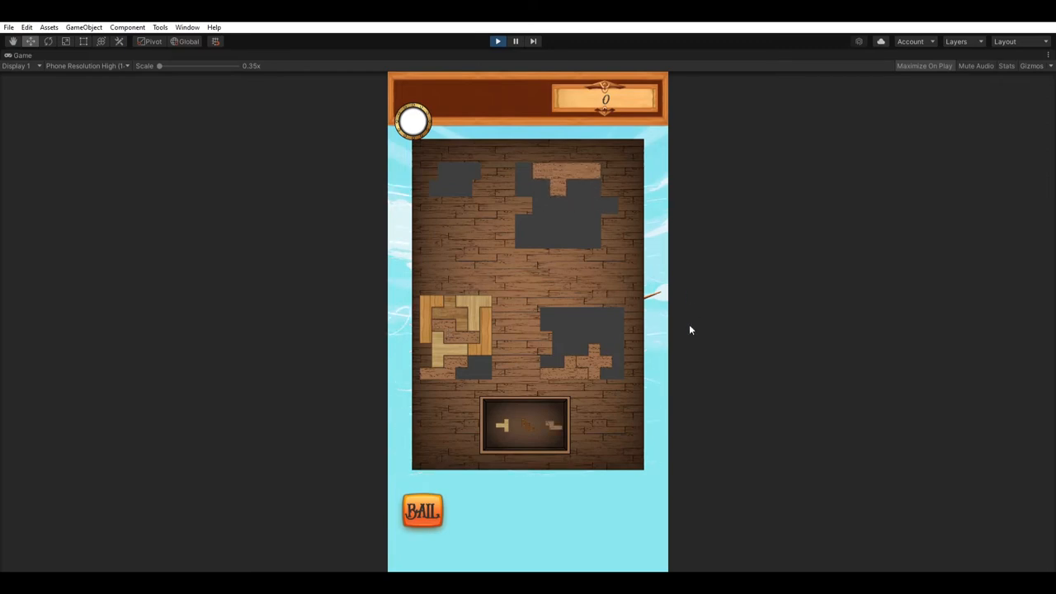
mouse_move(436, 253)
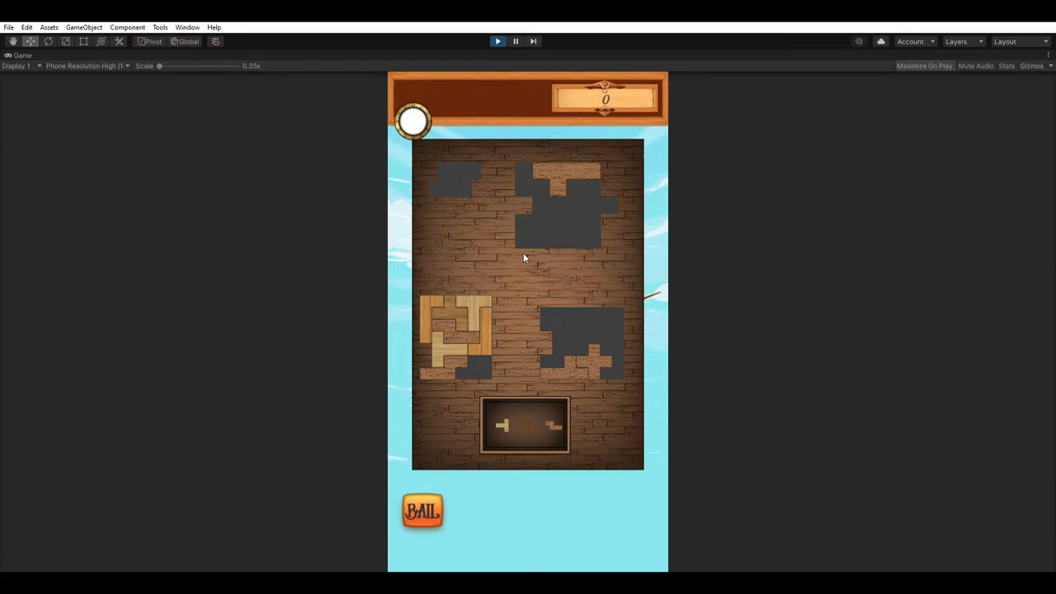
mouse_move(666, 363)
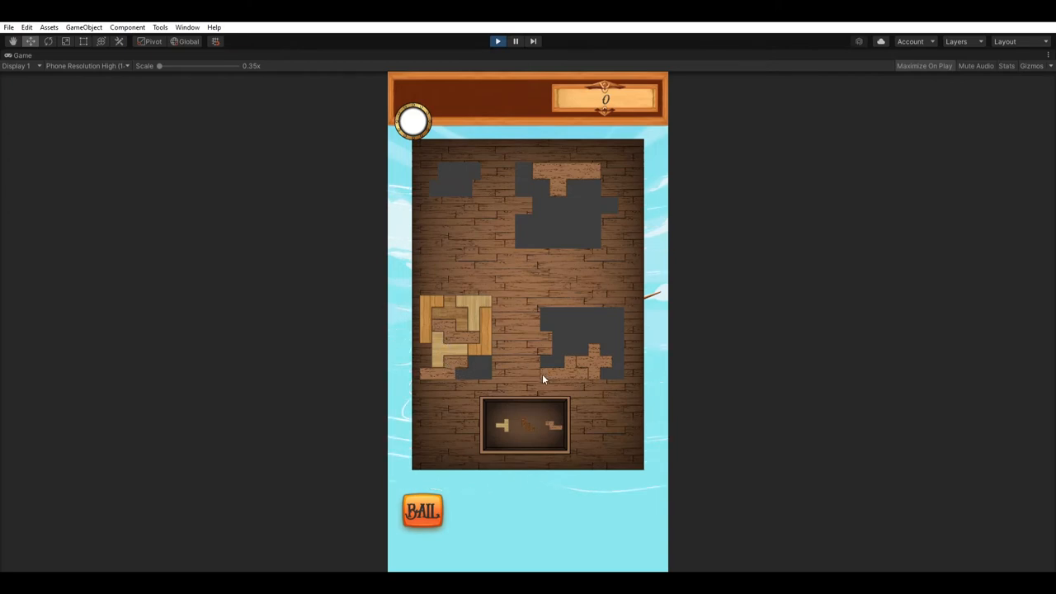
mouse_move(508, 290)
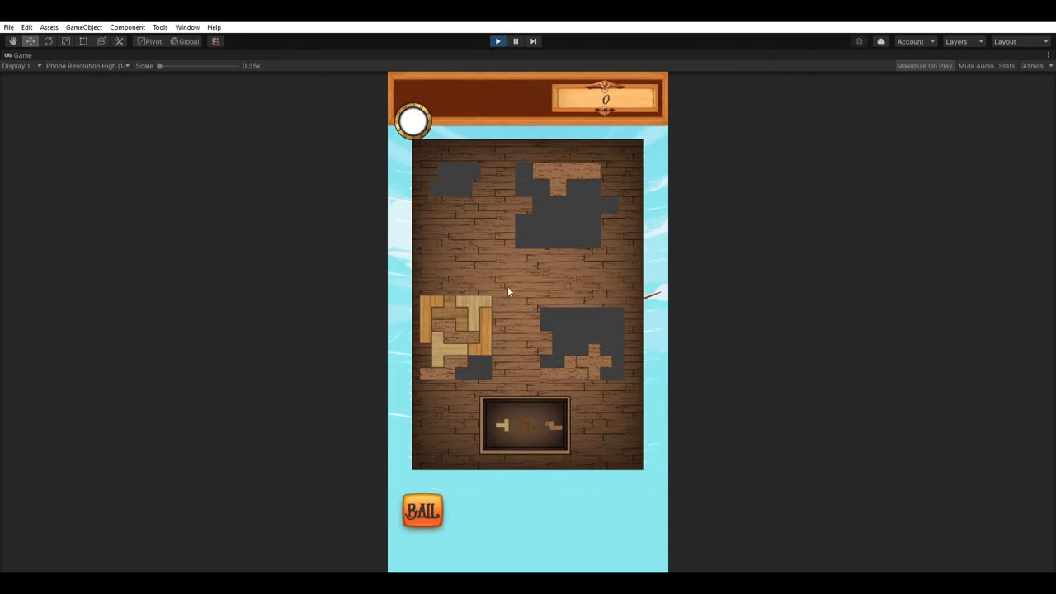
mouse_move(585, 245)
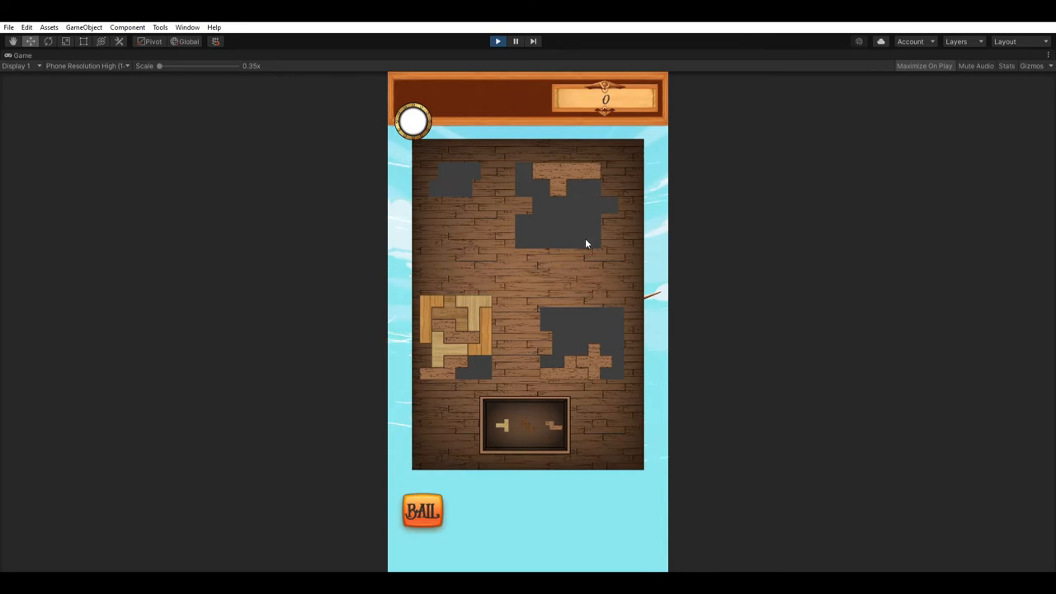
mouse_move(528, 421)
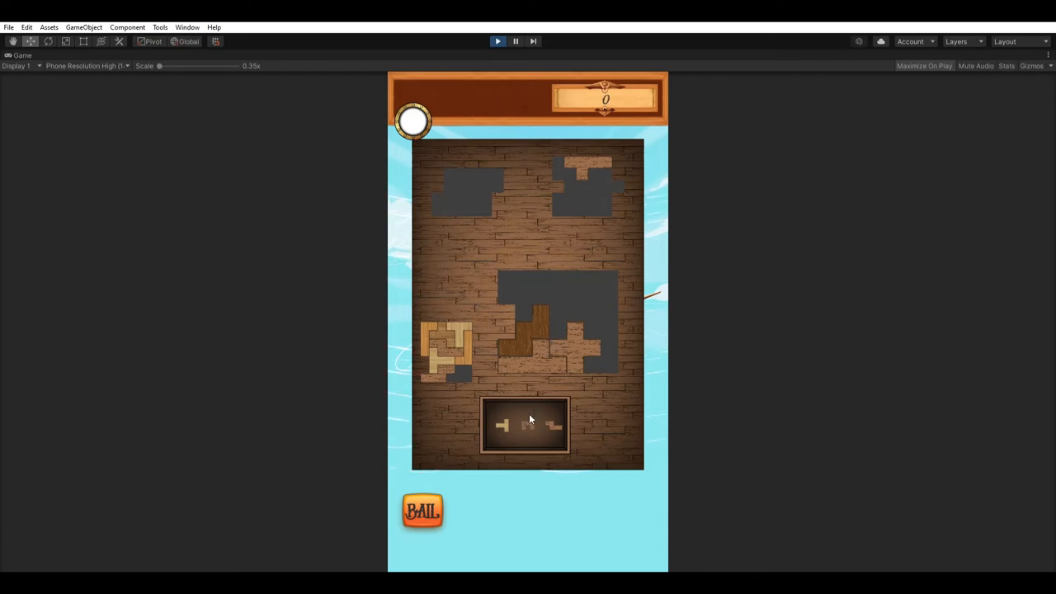
Step: Drag a pentomino piece from the shelf into the large central gap on the board
drag(528, 425, 558, 333)
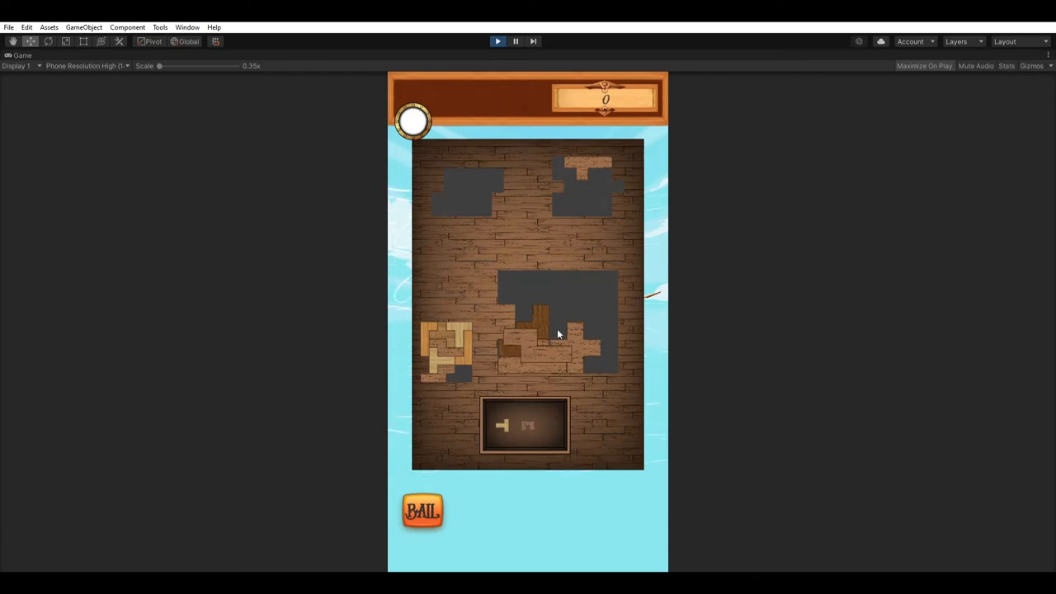